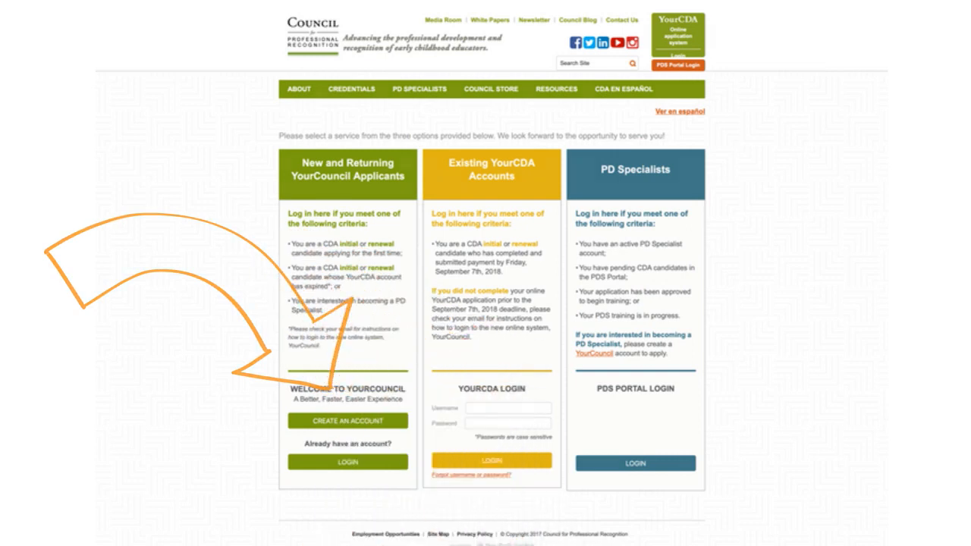
# - Log in through the New and Returning YourCouncil Applicants login
pyautogui.click(347, 420)
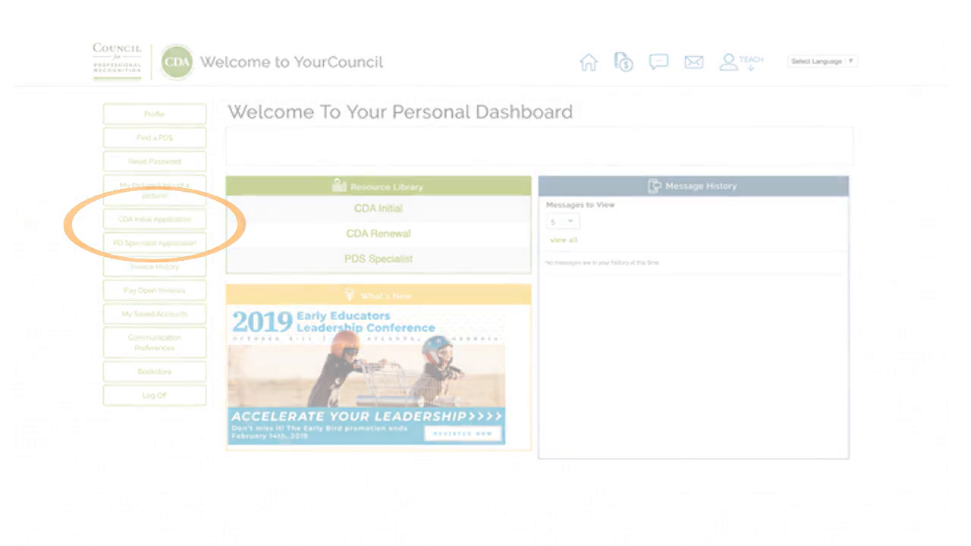
# - Open CDA Initial Application and create a new CDA application
pyautogui.click(155, 219)
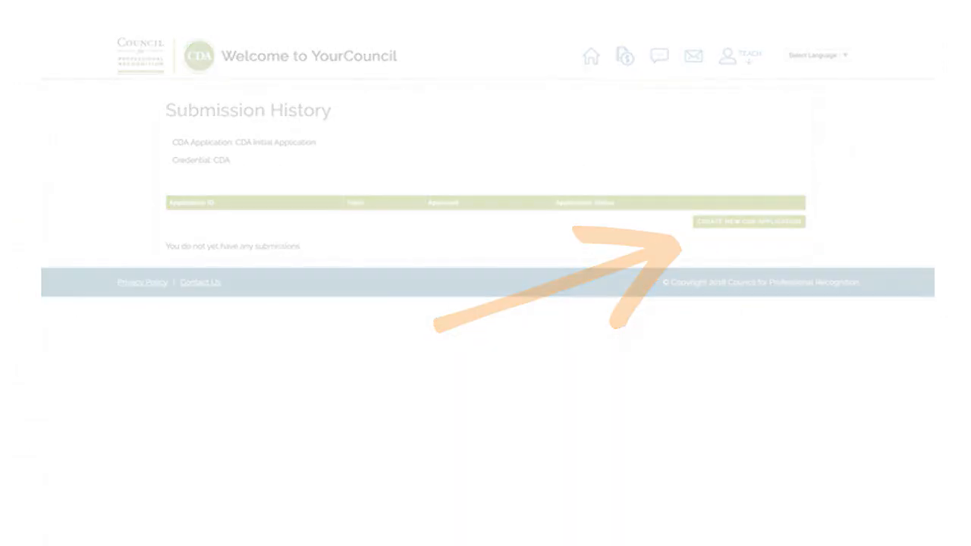
pyautogui.click(748, 221)
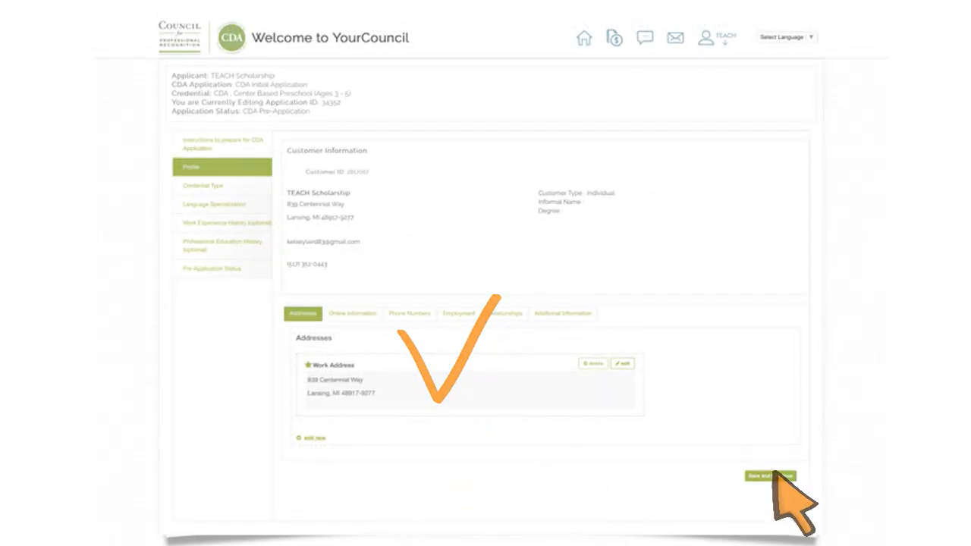
# - Choose the credential type, add a language specialization, and skip the optional history sections
pyautogui.click(770, 476)
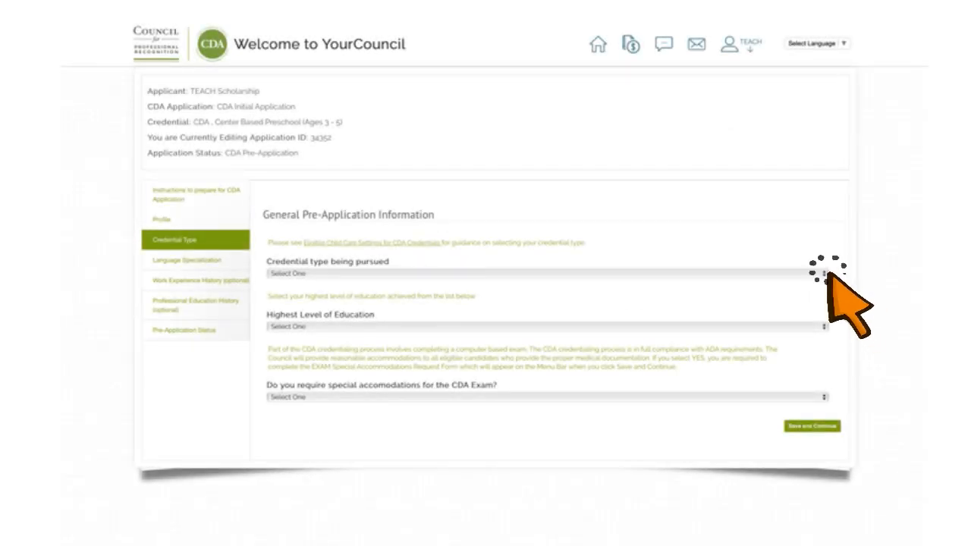
pyautogui.moveTo(838, 429)
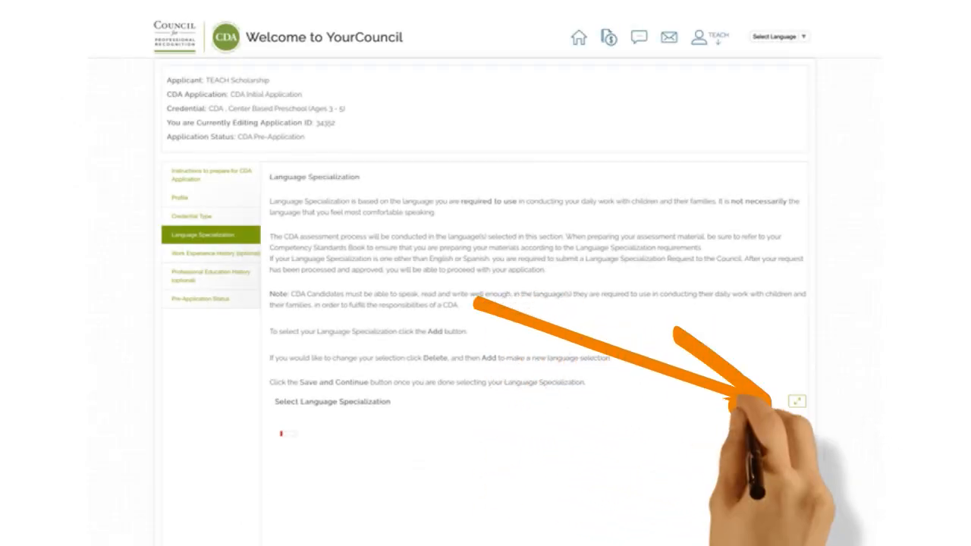
pyautogui.click(210, 253)
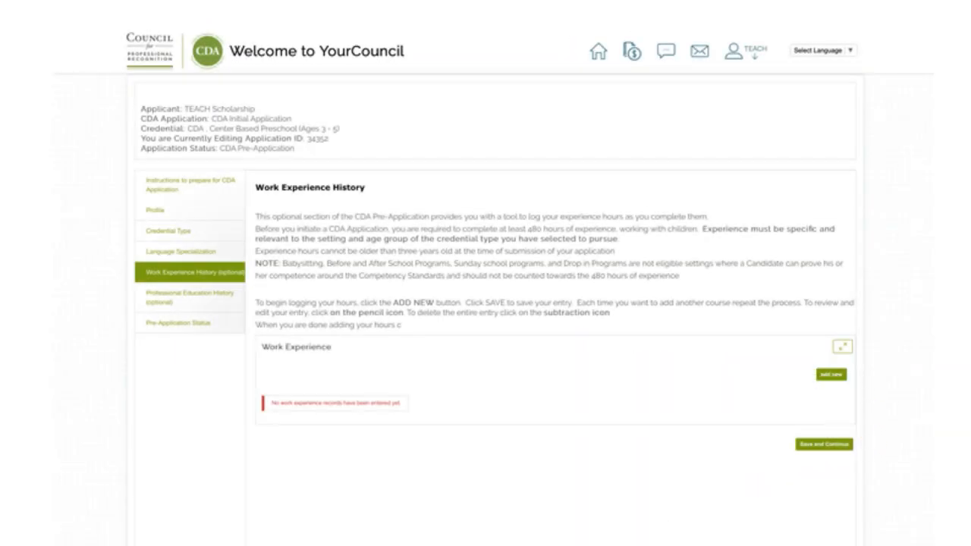
pyautogui.click(190, 296)
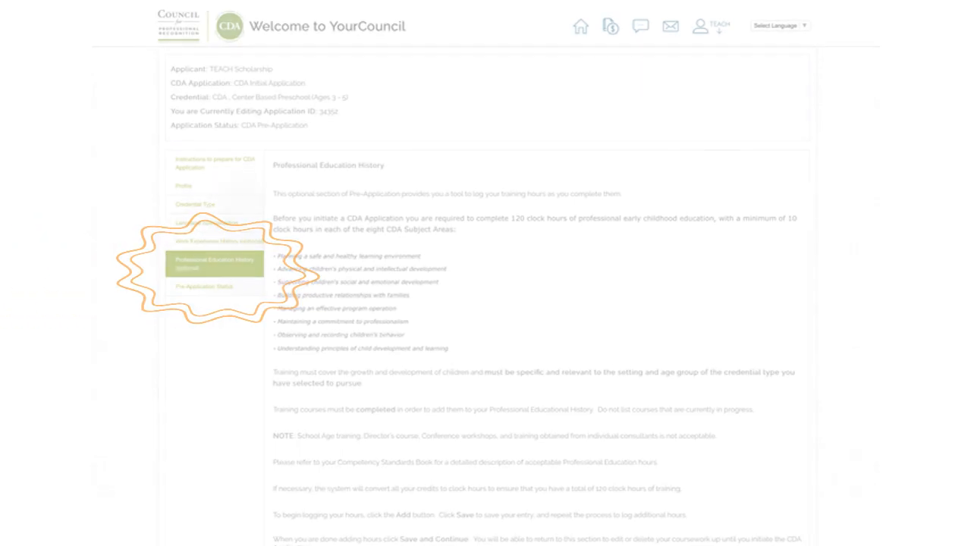
pyautogui.click(203, 286)
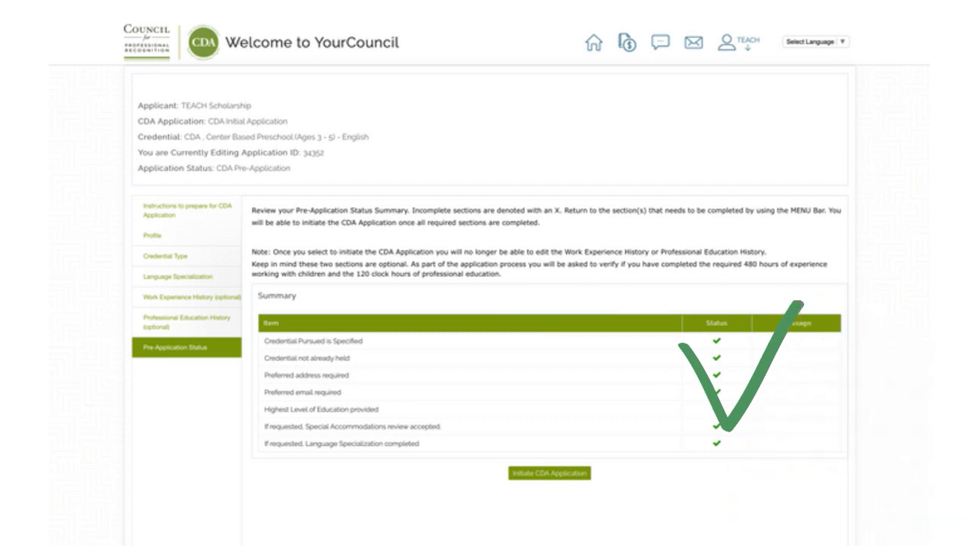
# - Initiate the full CDA application from the pre-application summary
pyautogui.click(549, 472)
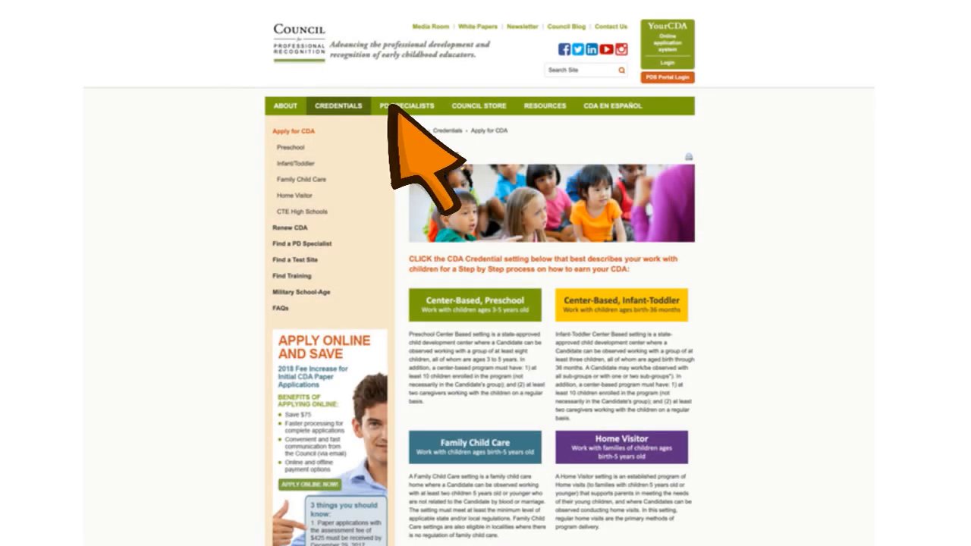
# - Follow the YourCDA login link back to the application's Profile page
pyautogui.click(301, 244)
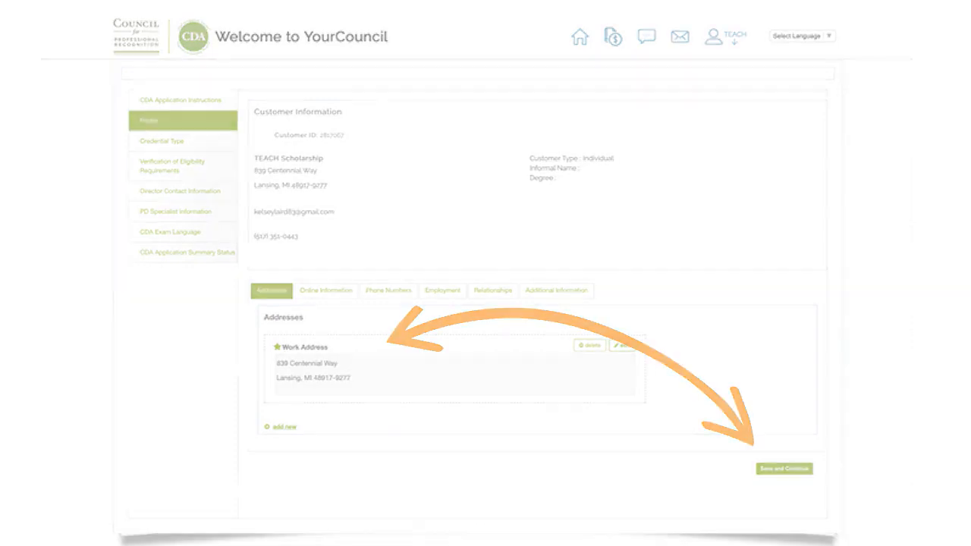
# - Save the profile, confirm eligibility, and enter director Smith's name and gmail.com email
pyautogui.click(783, 468)
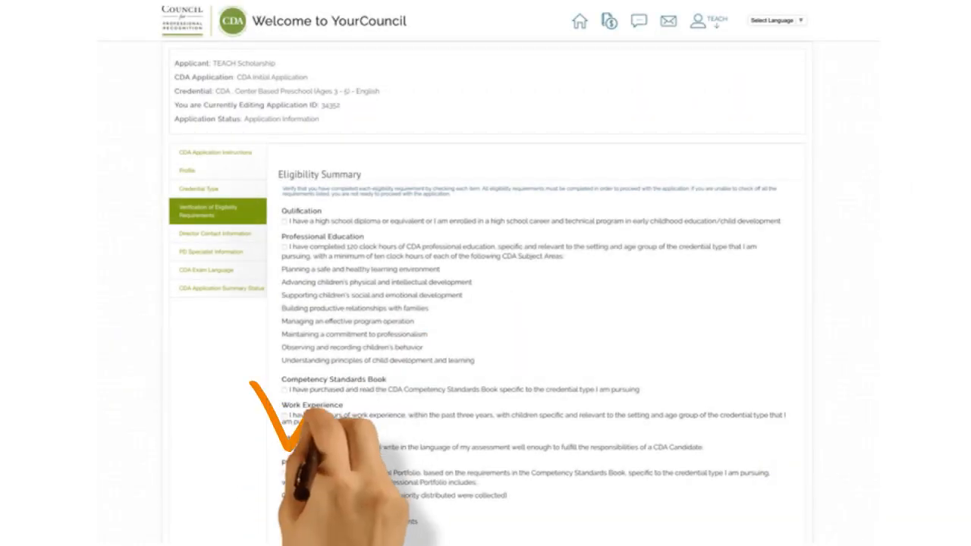
pyautogui.click(215, 233)
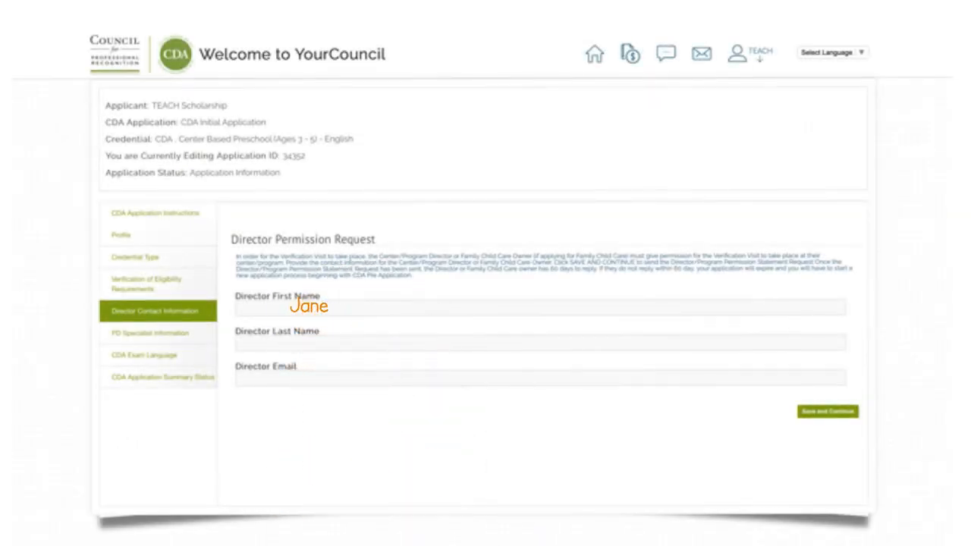
pyautogui.write('Smith')
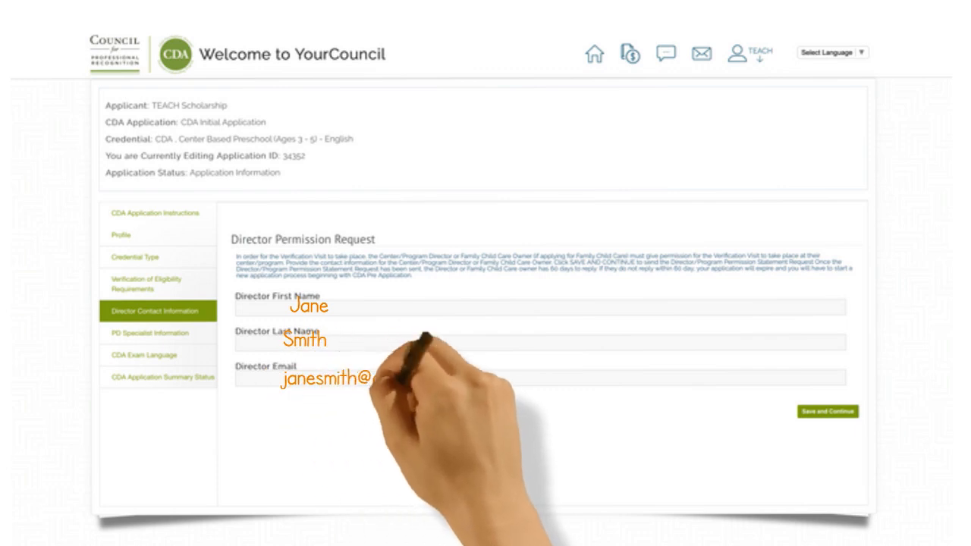
pyautogui.write('gmail.com')
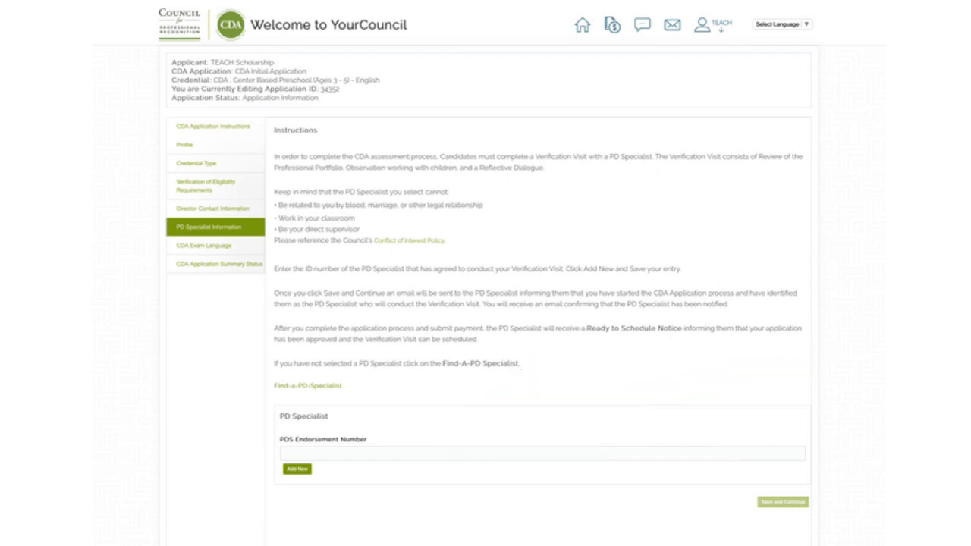
# - Save PD Specialist, English exam language and sponsorship, then finalize the application for checkout
pyautogui.click(203, 245)
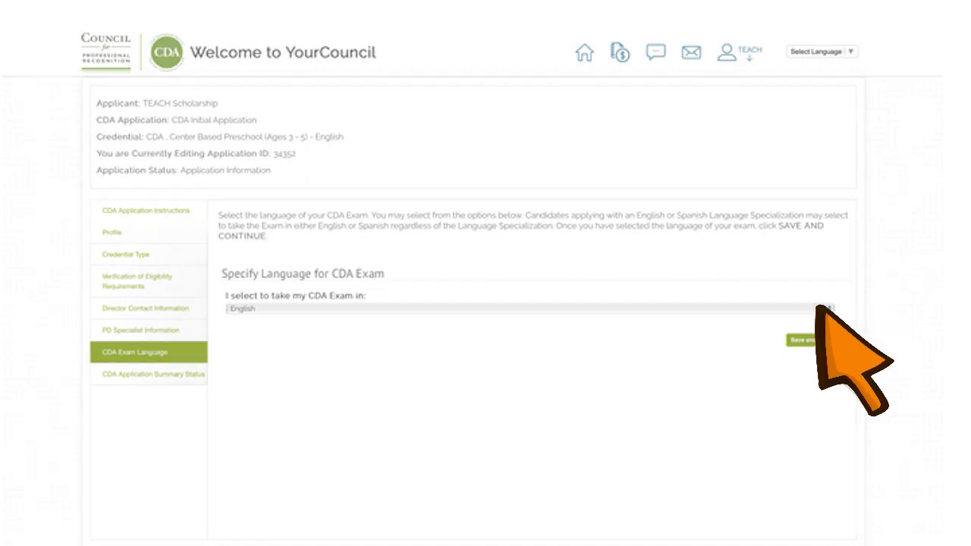
pyautogui.click(800, 340)
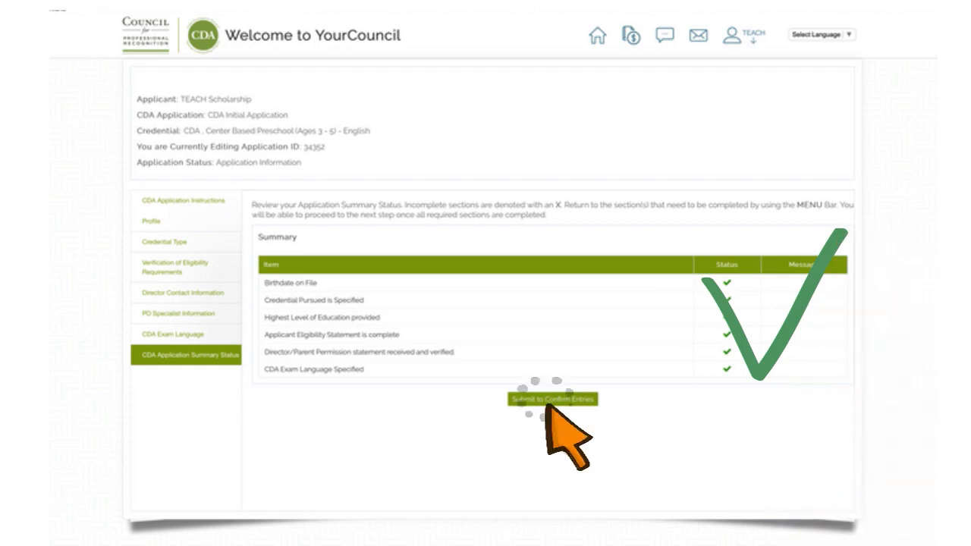
pyautogui.click(553, 399)
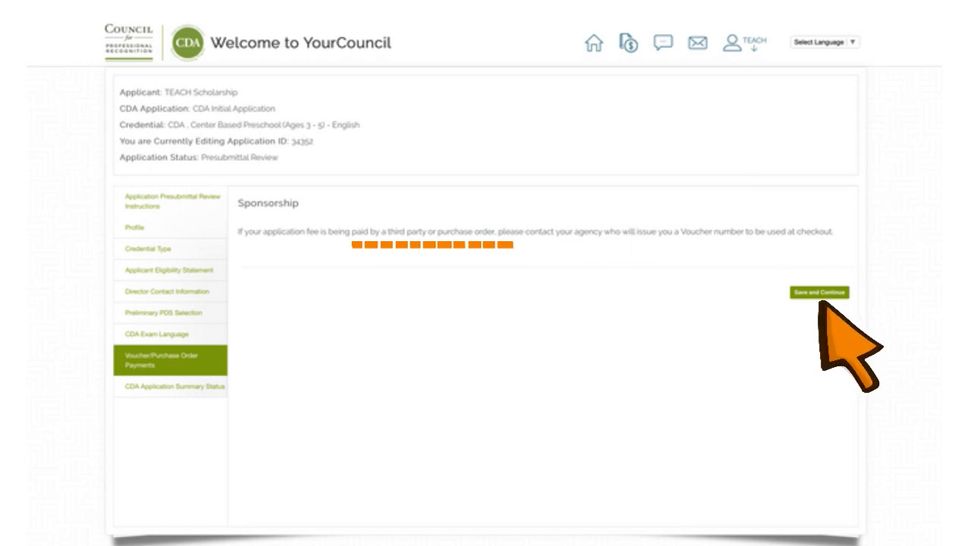
pyautogui.click(819, 293)
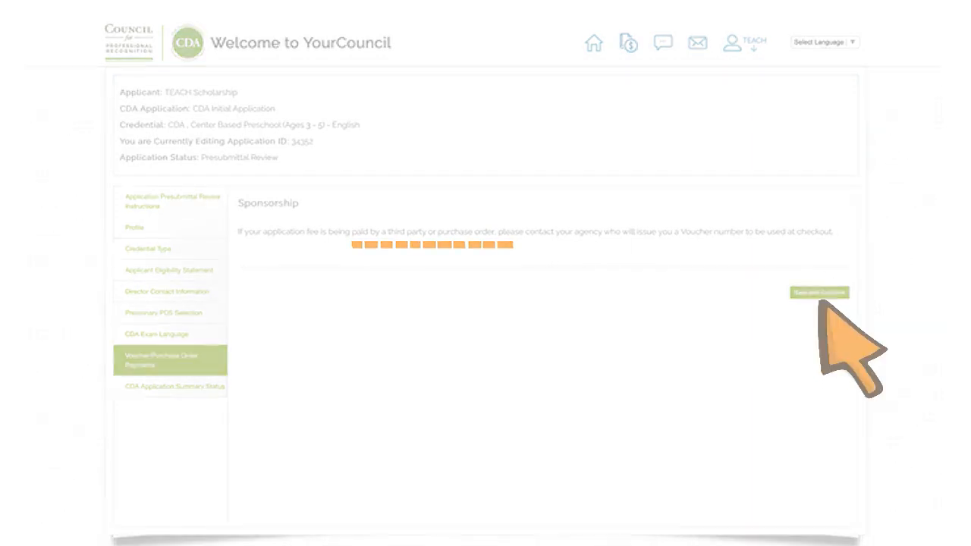
pyautogui.click(818, 293)
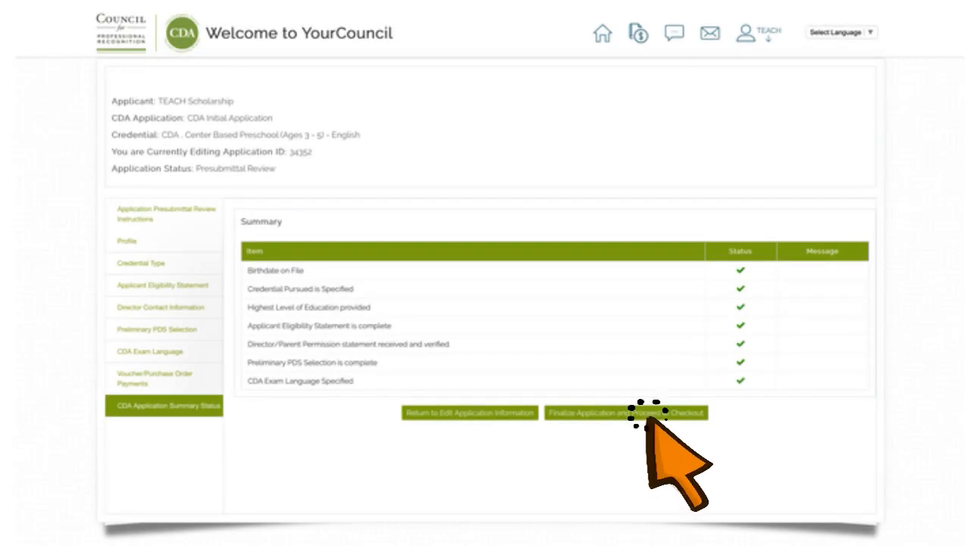
pyautogui.click(615, 412)
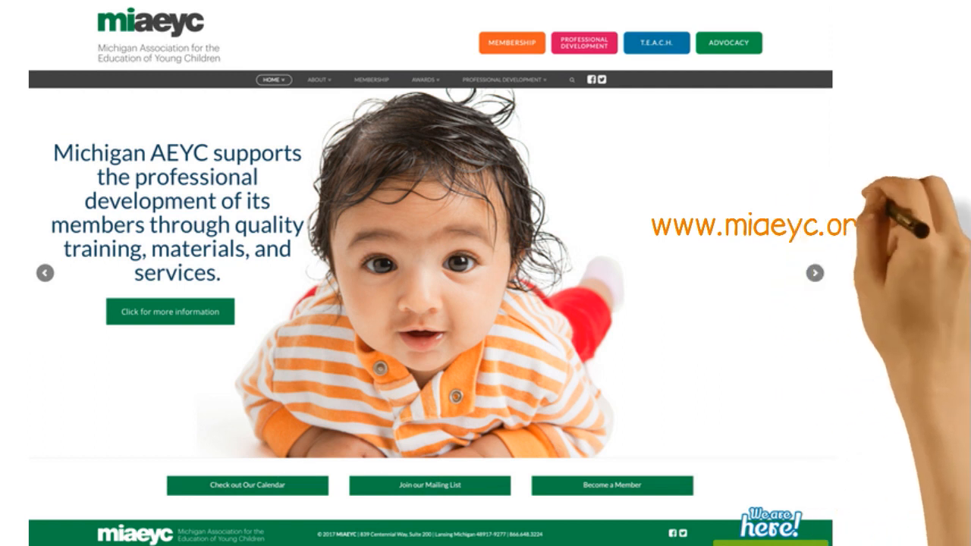
# - Open the T.E.A.C.H. section and start the online scholarship application
pyautogui.click(656, 43)
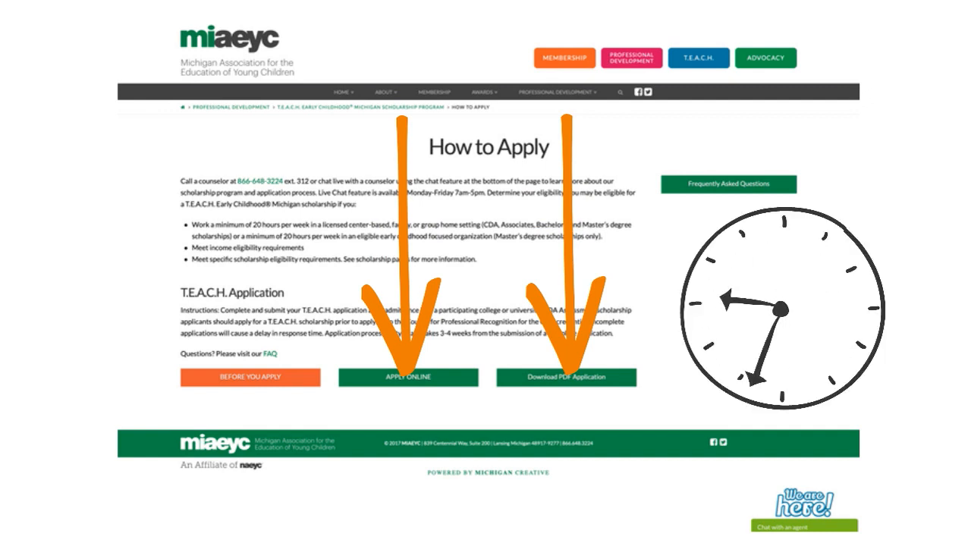
pyautogui.click(410, 377)
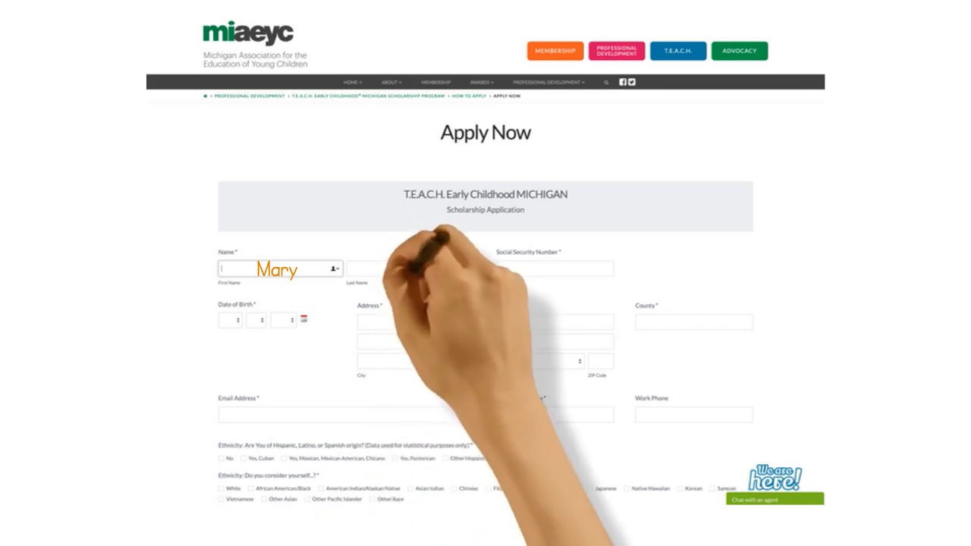
# - Enter last name Jones and request an immediate CDA Assessment Scholarship
pyautogui.write('Jones')
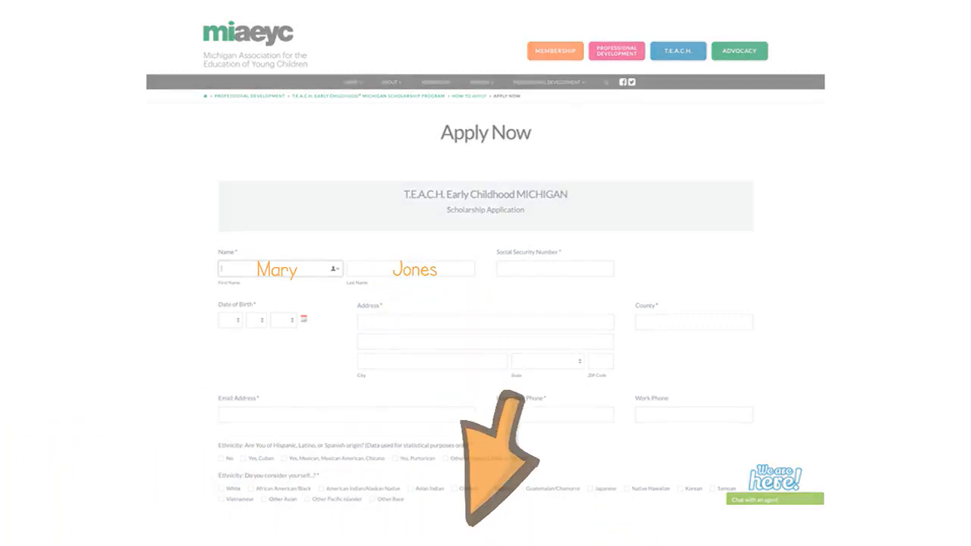
pyautogui.scroll(-3)
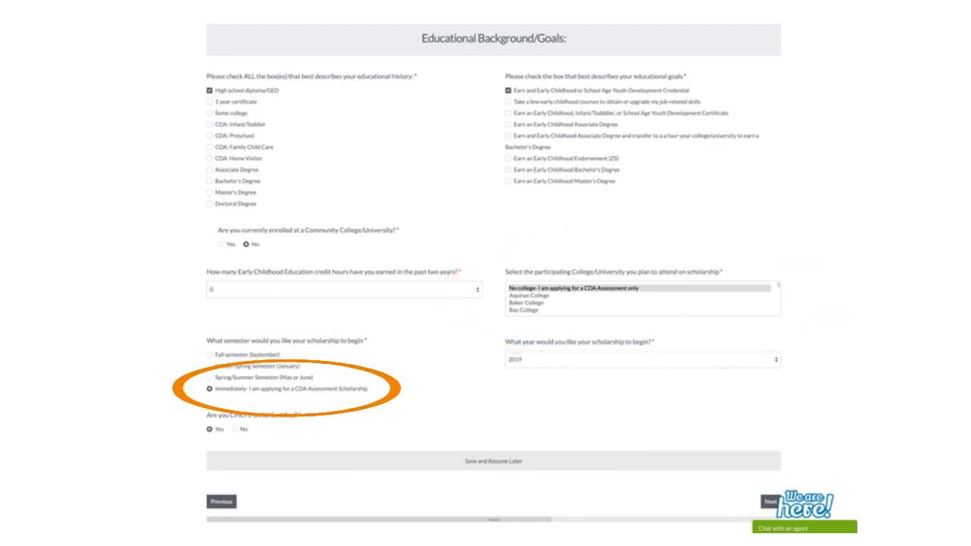
pyautogui.click(768, 501)
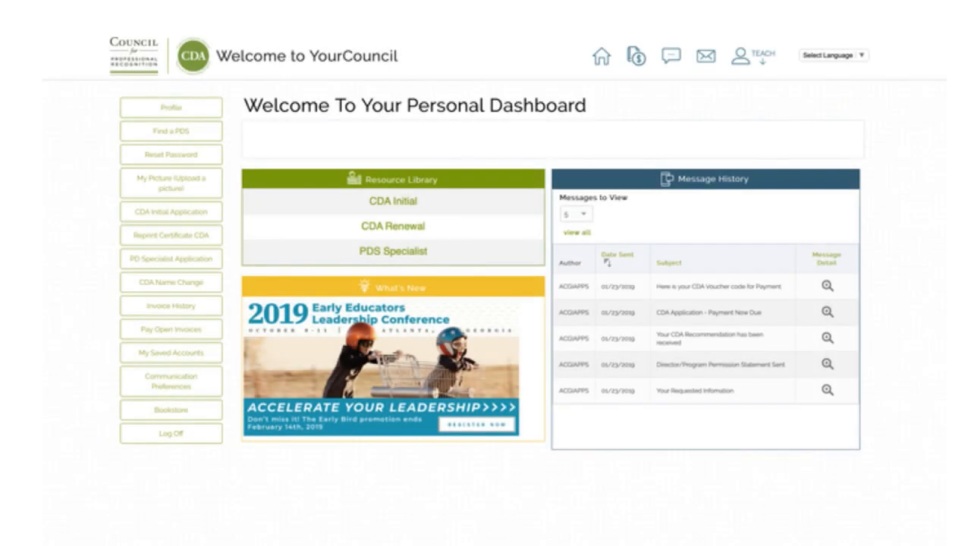
pyautogui.moveTo(201, 250)
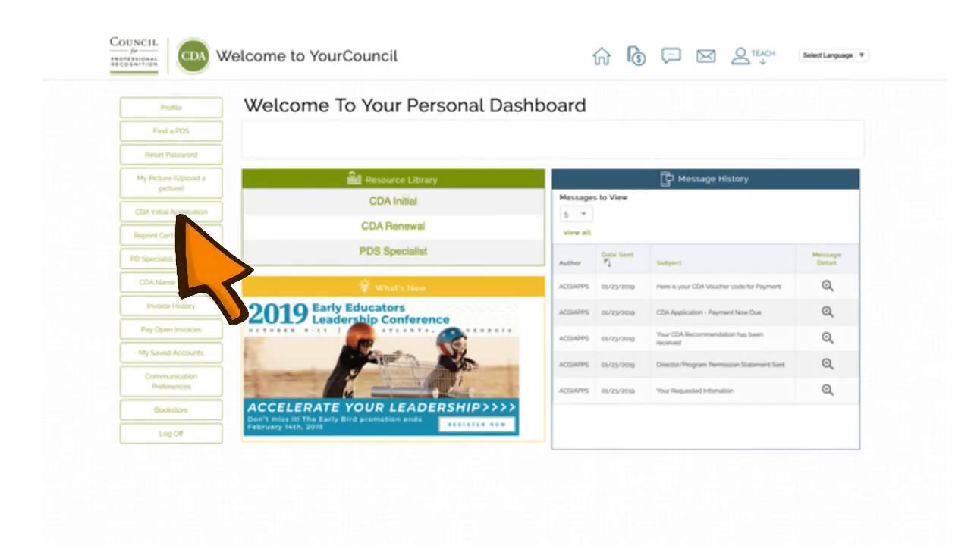
# - Open application 34352's details from Submission History and start checkout and payment
pyautogui.click(171, 212)
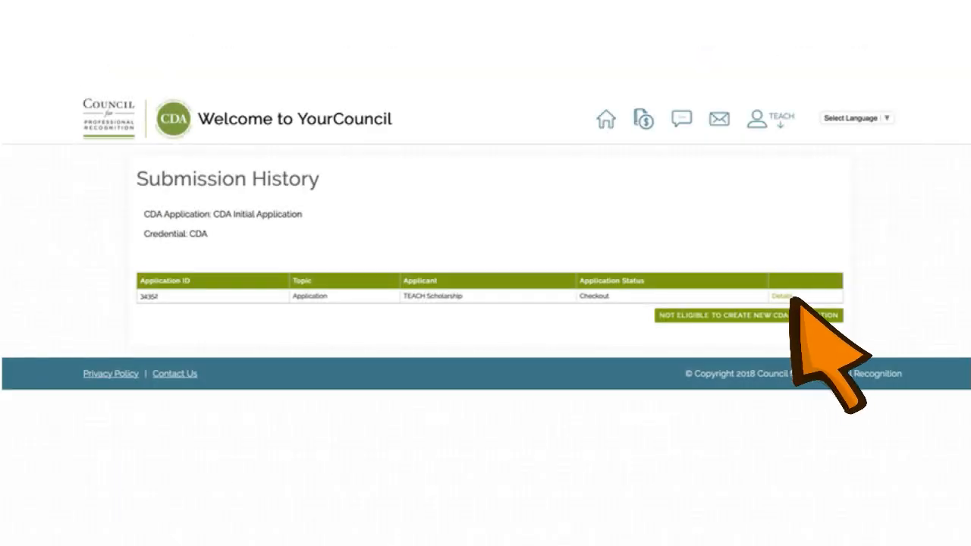
pyautogui.click(782, 296)
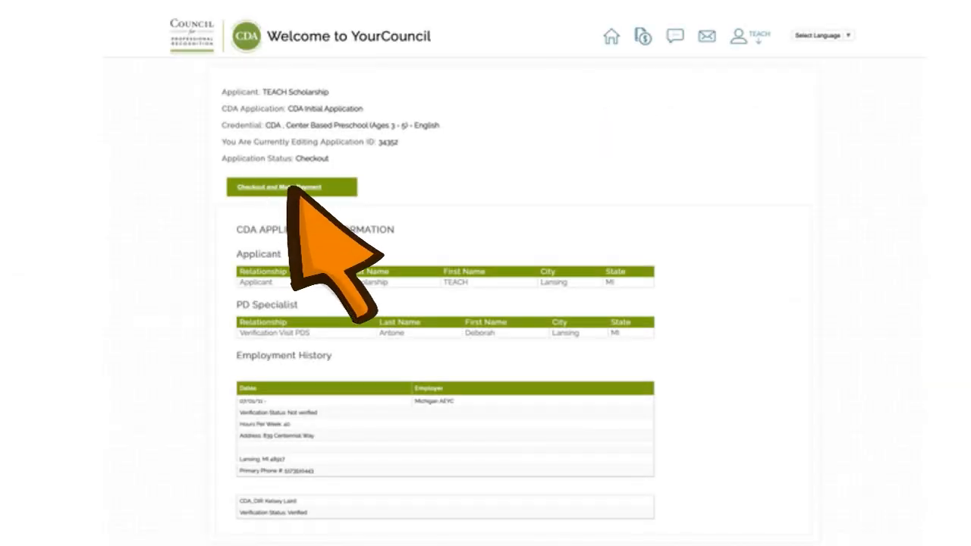
pyautogui.click(293, 187)
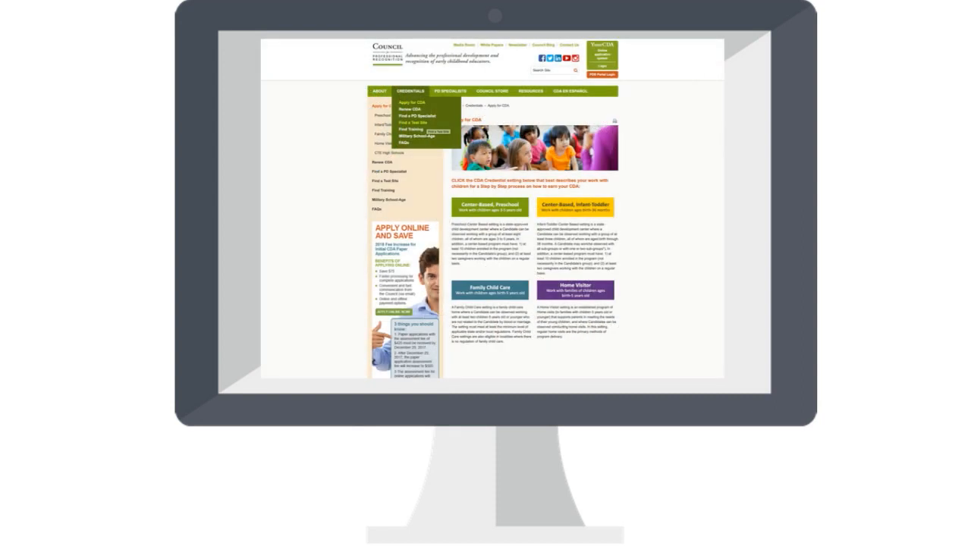
pyautogui.moveTo(443, 163)
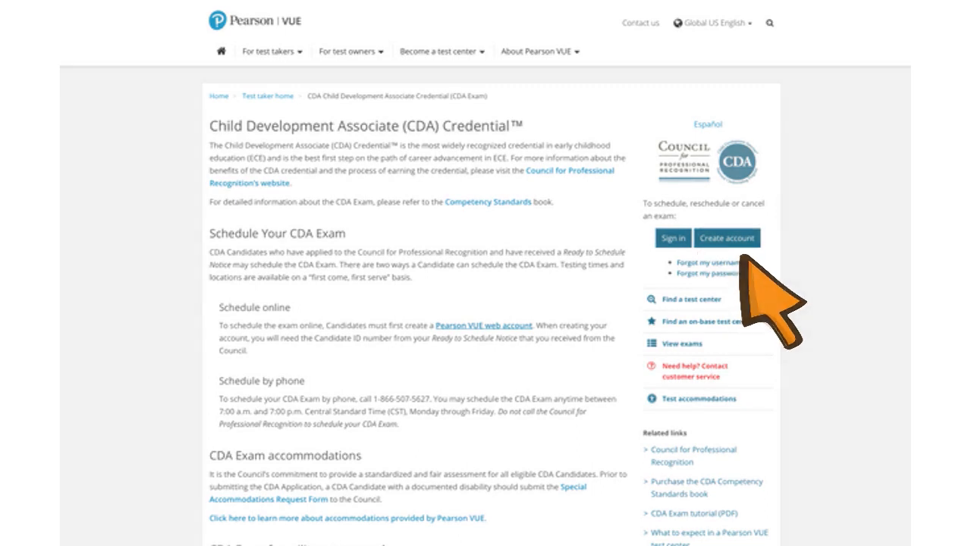
# - Create a Pearson VUE web account and order the CDA Exam: Children 0-5 at East Lansing
pyautogui.click(727, 237)
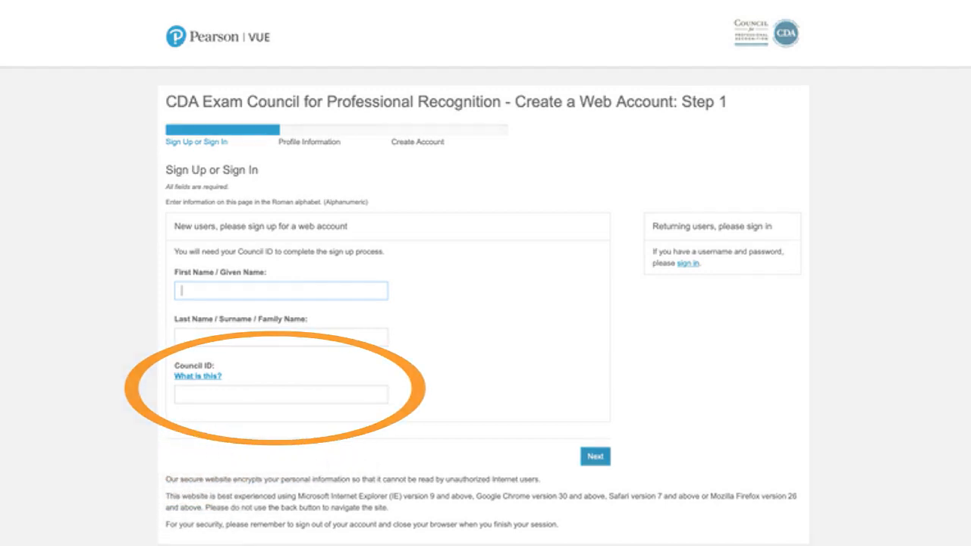
pyautogui.click(594, 456)
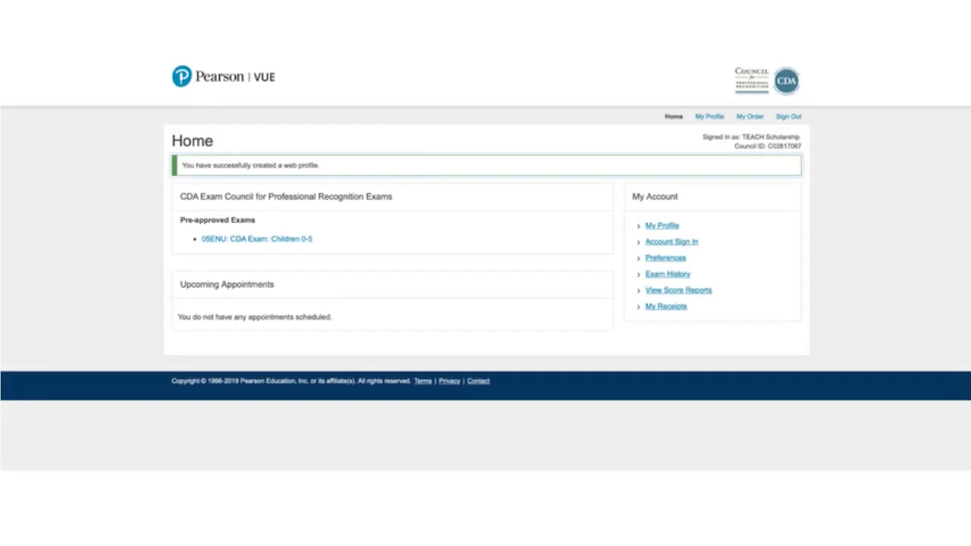
pyautogui.moveTo(296, 304)
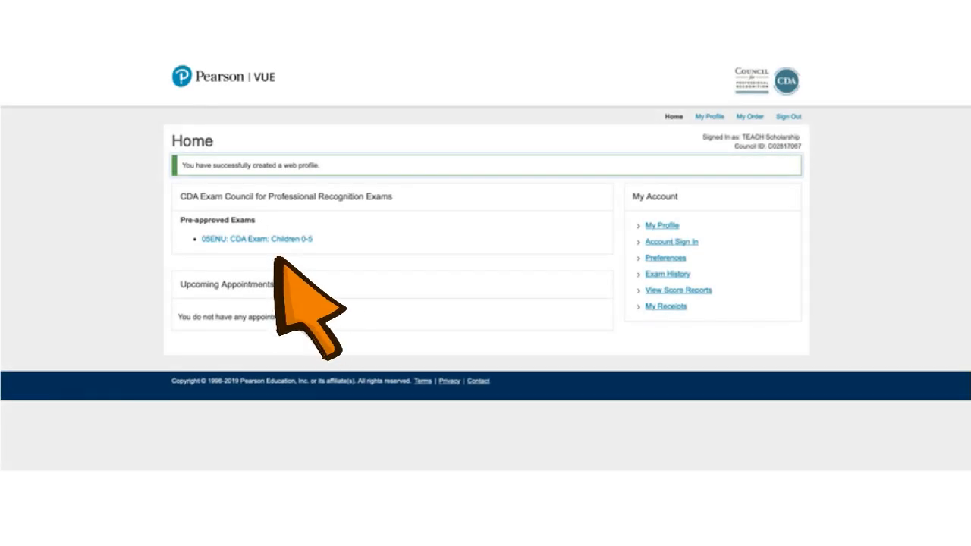
pyautogui.click(256, 239)
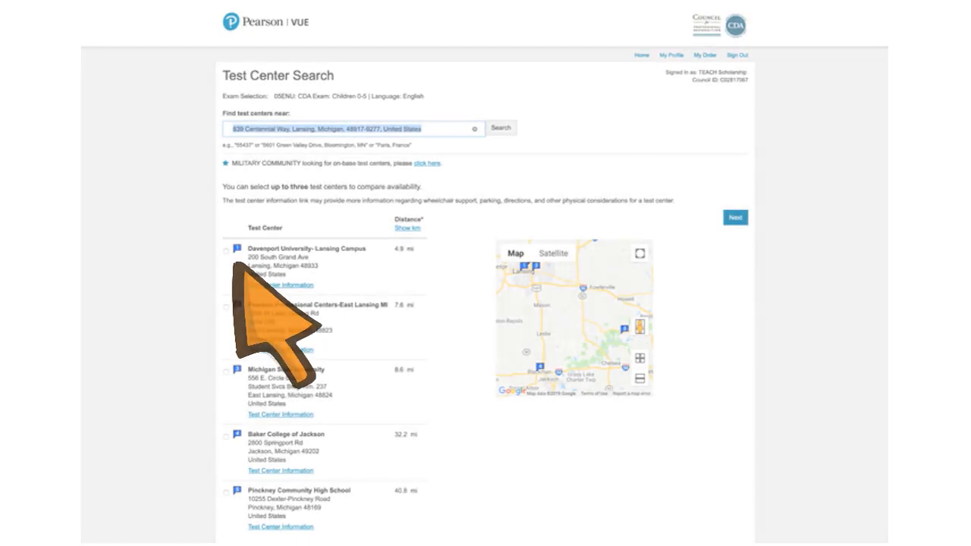
pyautogui.click(735, 218)
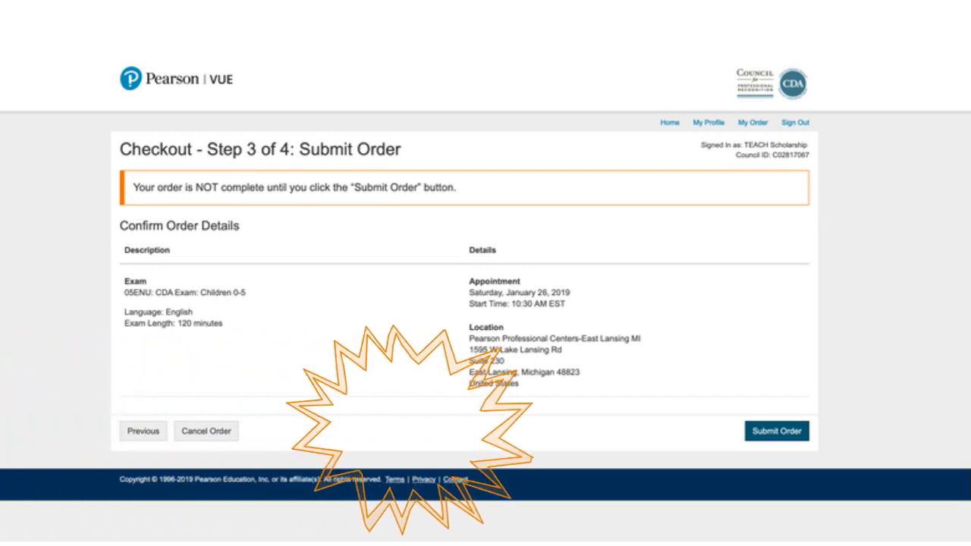
pyautogui.click(776, 431)
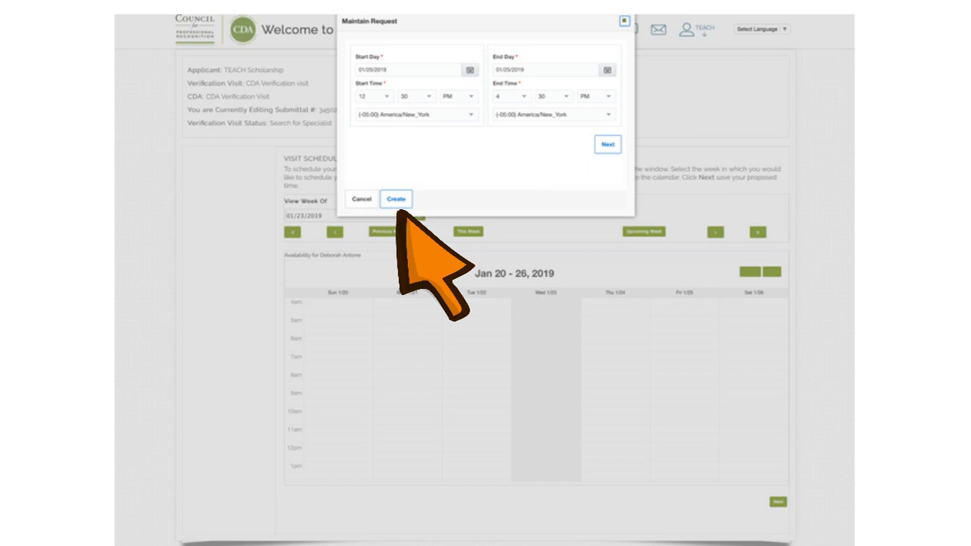
# - Create the proposed verification visit for 01/25/2019, 12:30 to 4:30 PM, for the PD Specialist
pyautogui.click(395, 198)
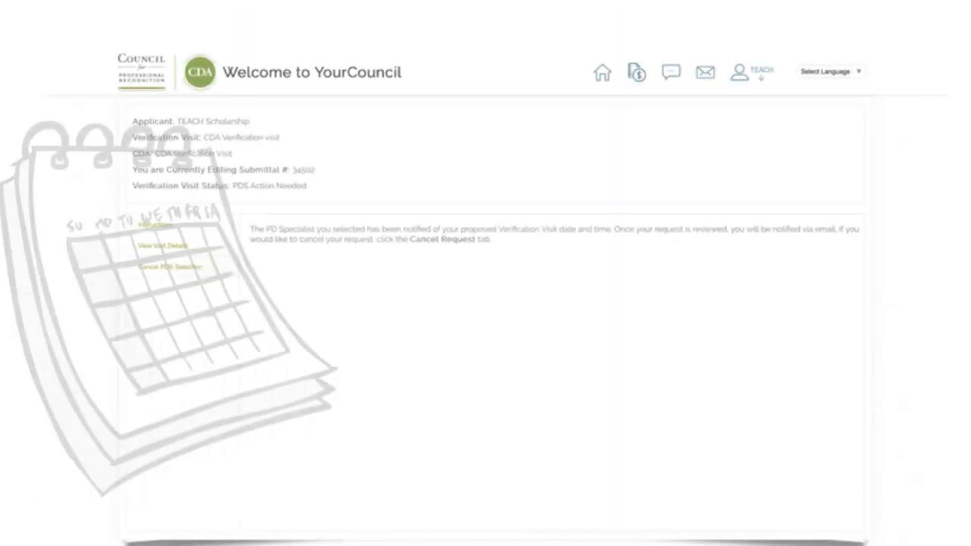